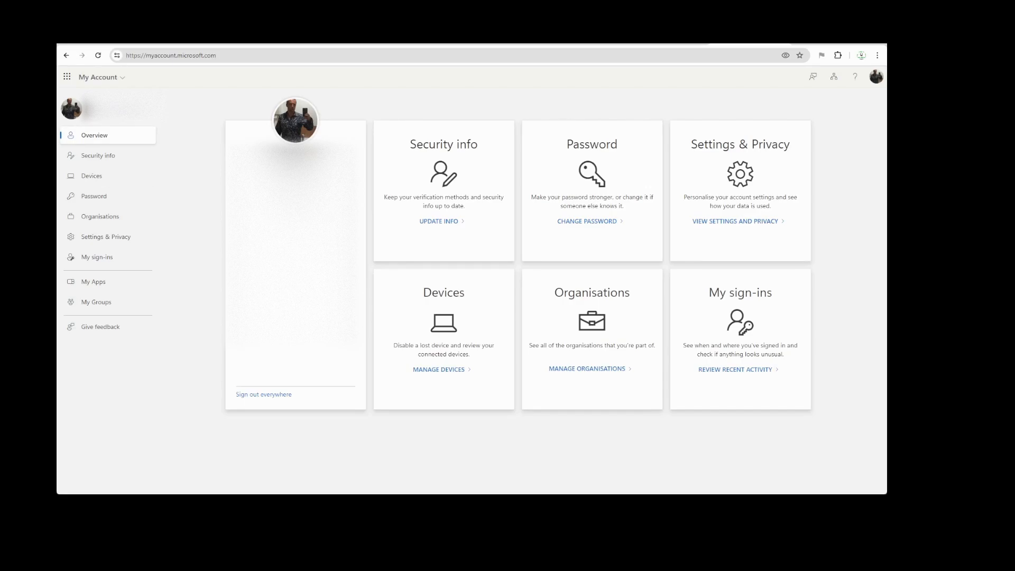
# Step: Show the account's Recent activity sign-in list from My sign-ins in the left navigation
pyautogui.click(96, 257)
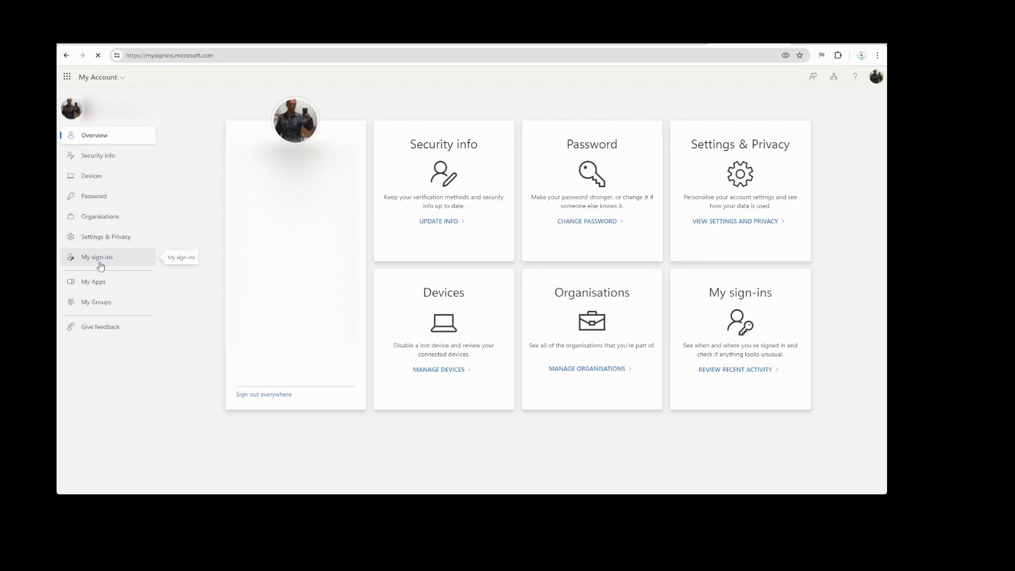
pyautogui.click(96, 257)
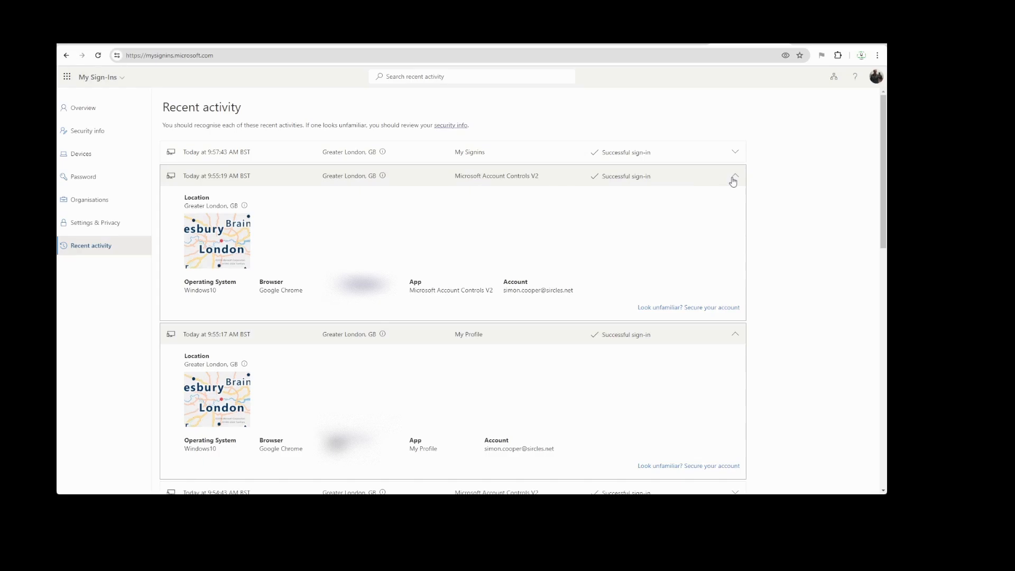
# Step: Collapse the 9:55:19 AM sign-in so only the 9:55:17 AM My Profile entry stays expanded
pyautogui.click(734, 177)
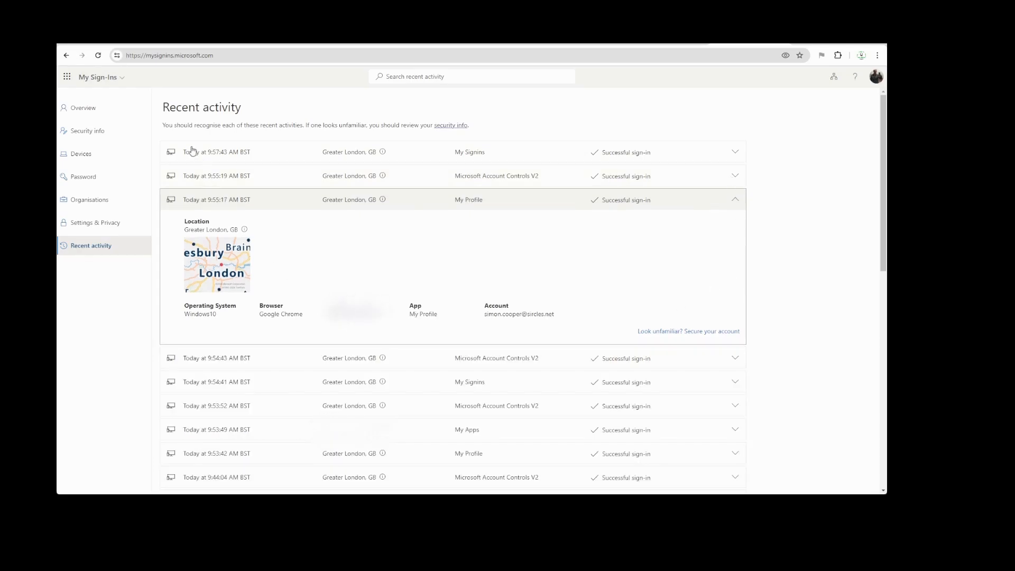
pyautogui.moveTo(421, 175)
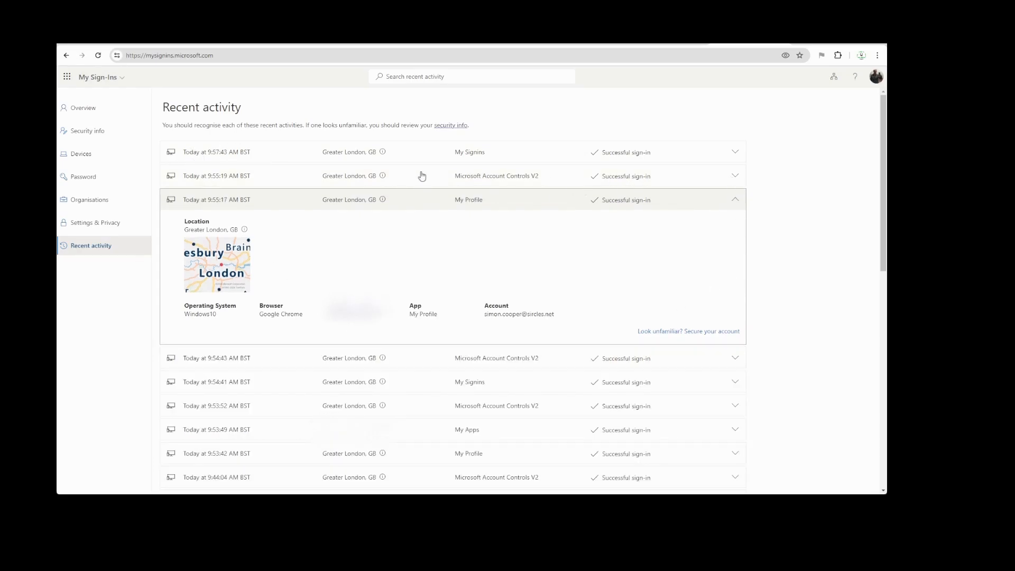
pyautogui.moveTo(309, 188)
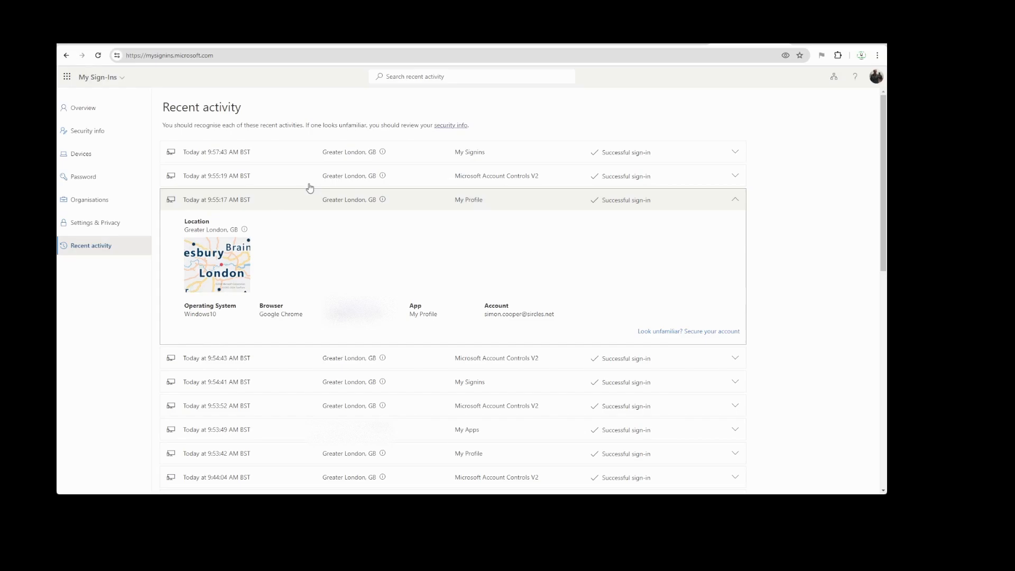
pyautogui.moveTo(218, 315)
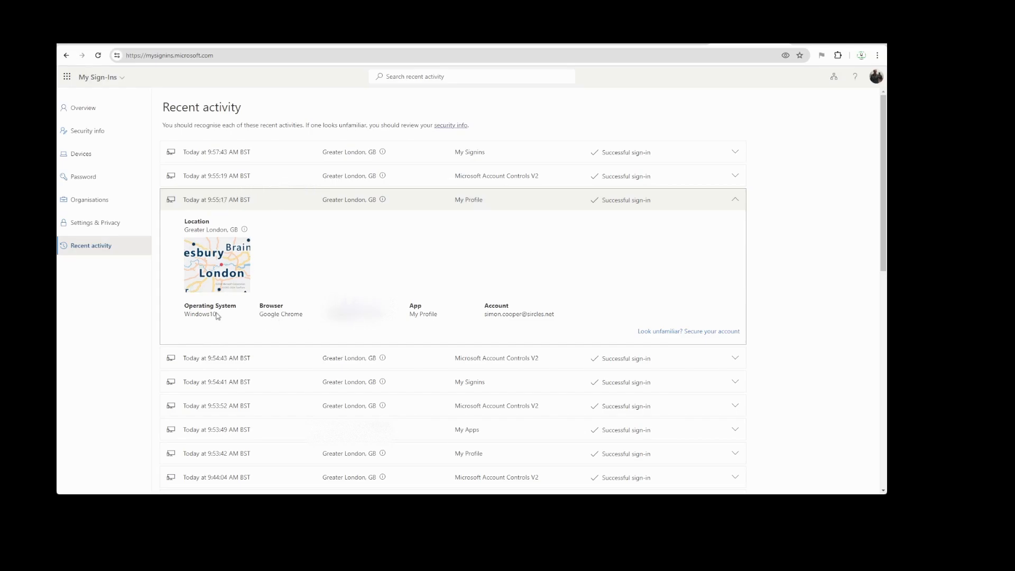
pyautogui.moveTo(399, 326)
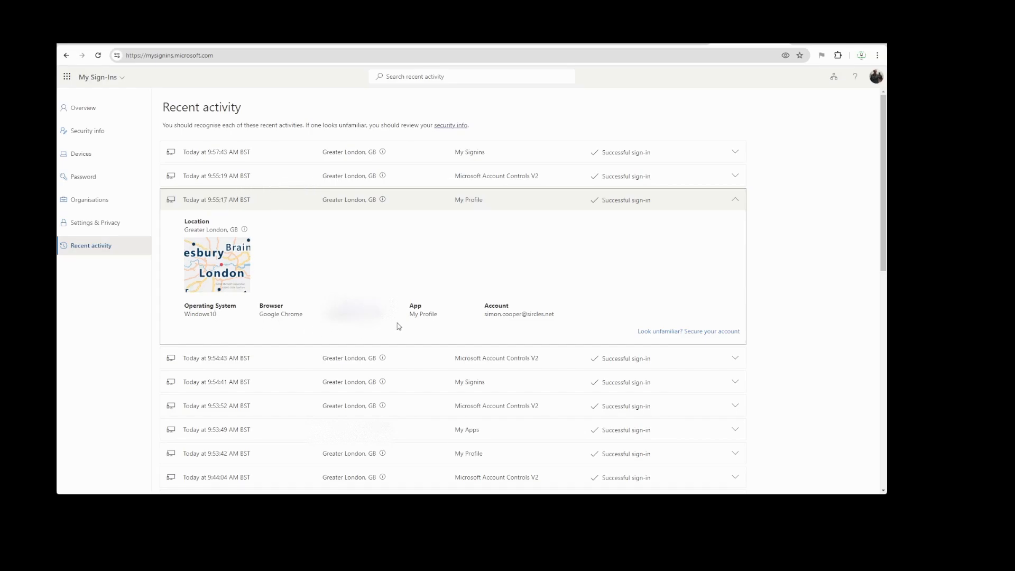
pyautogui.moveTo(137, 315)
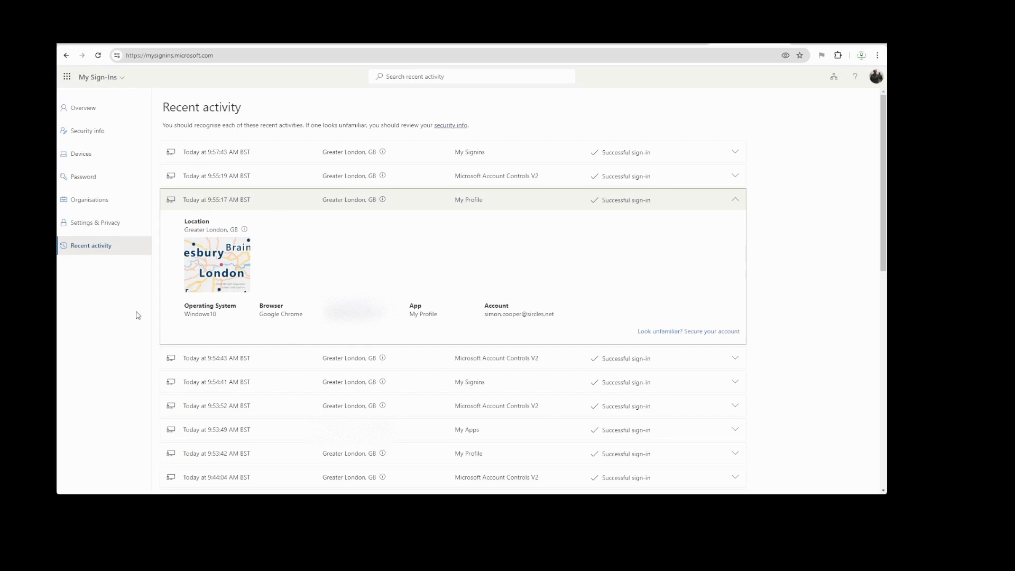
pyautogui.moveTo(224, 318)
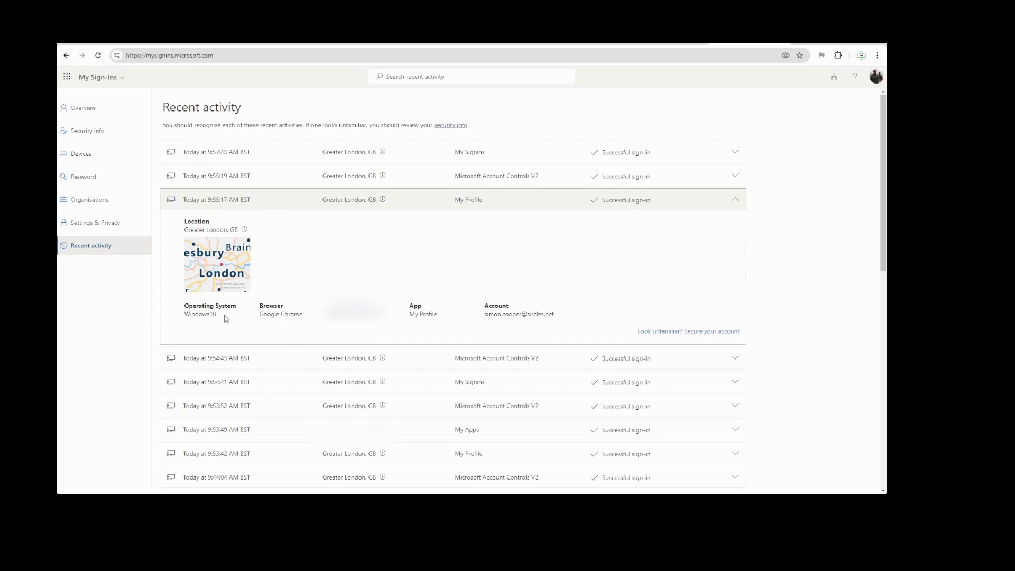
pyautogui.moveTo(199, 314)
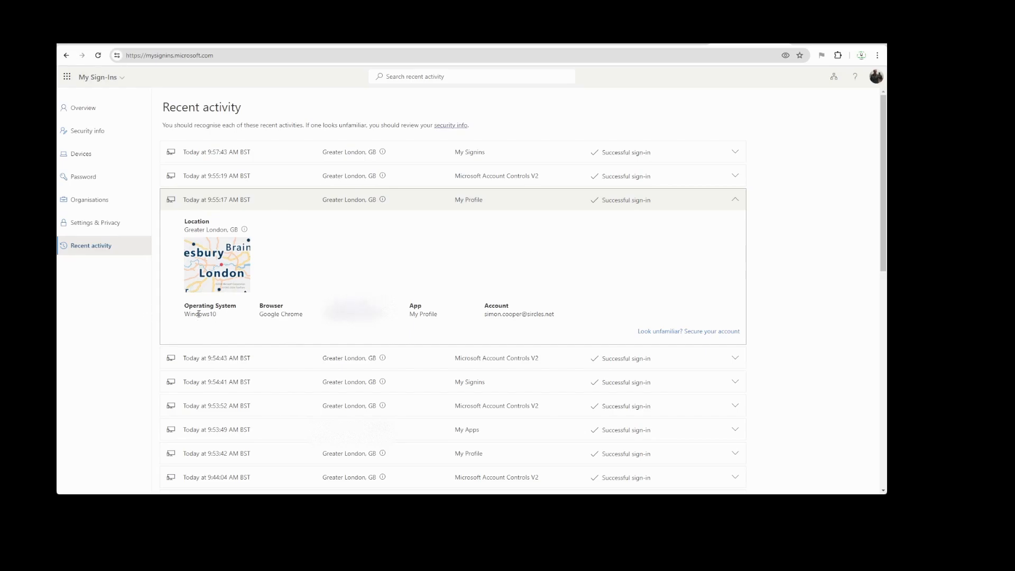
pyautogui.moveTo(689, 331)
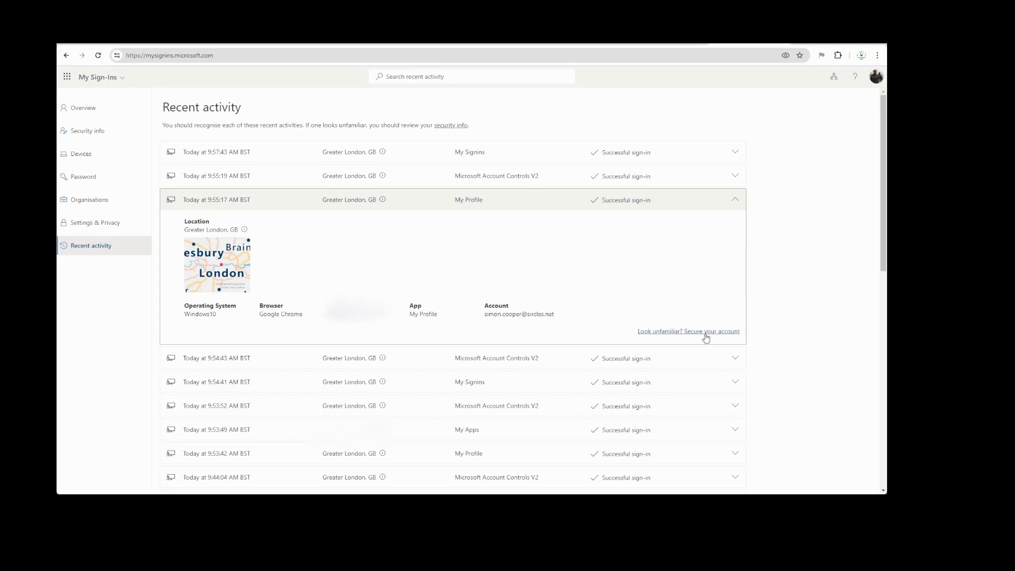
pyautogui.moveTo(605, 250)
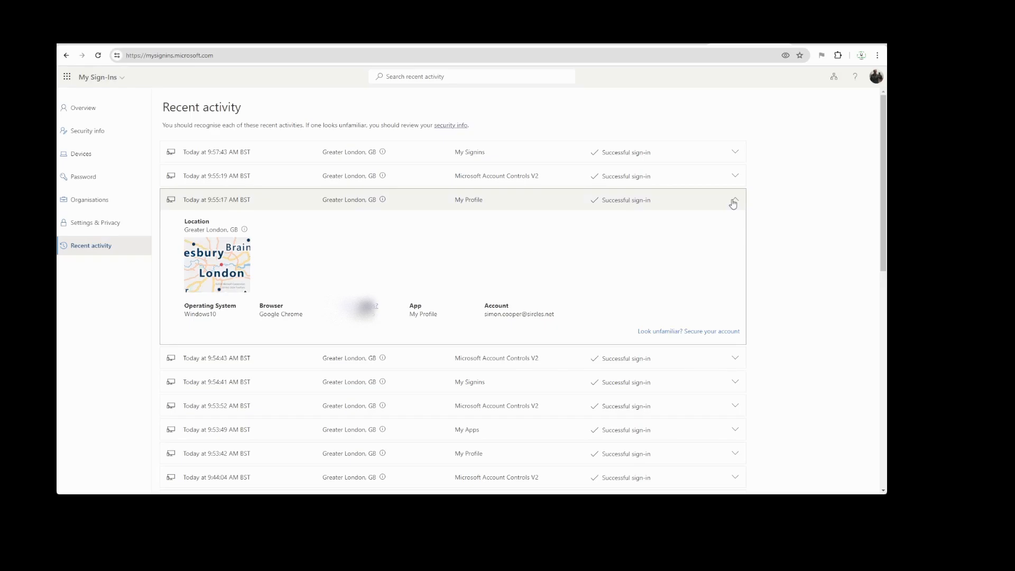
pyautogui.scroll(-3)
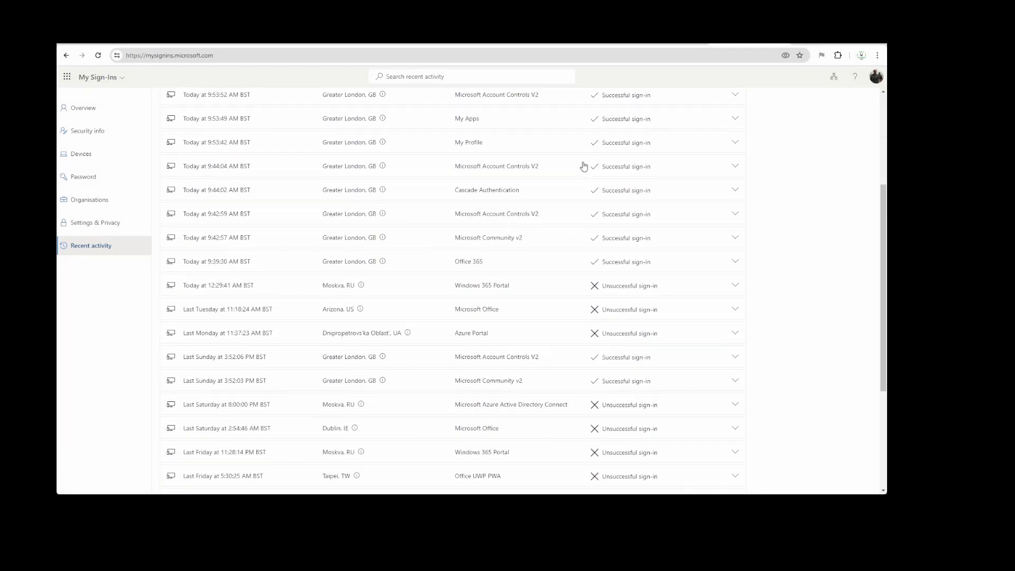
pyautogui.scroll(-3)
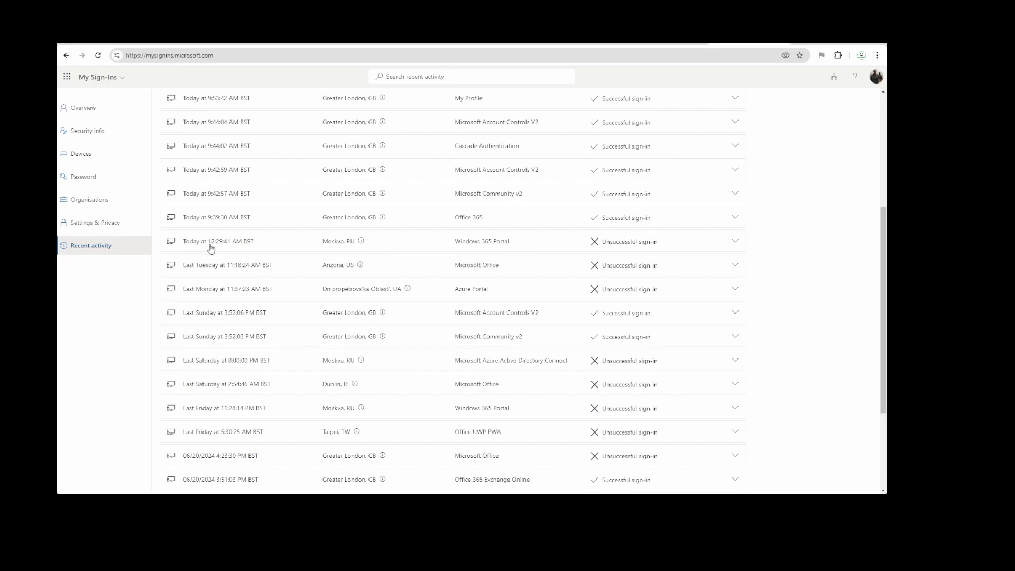
pyautogui.click(735, 241)
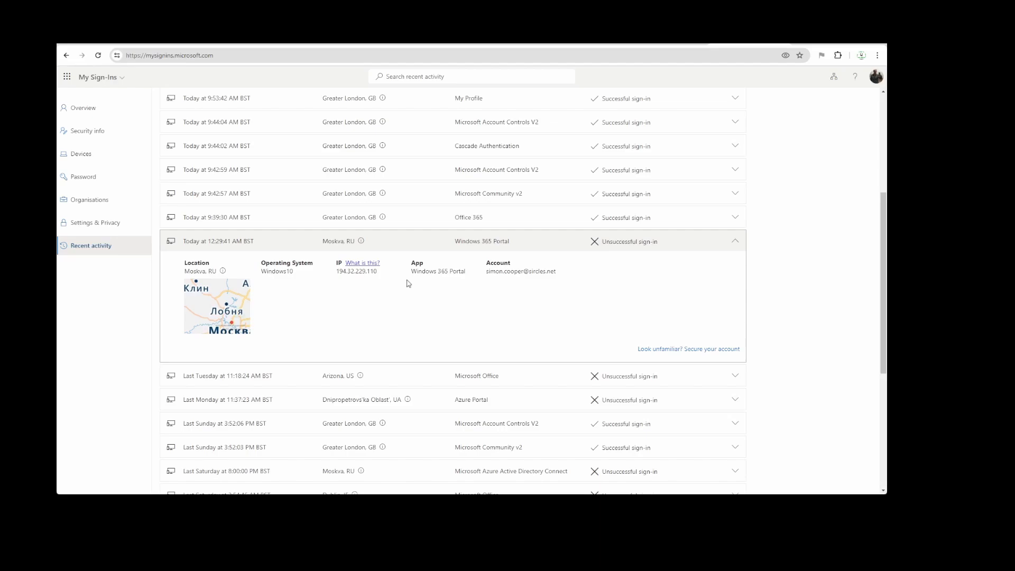
pyautogui.moveTo(555, 281)
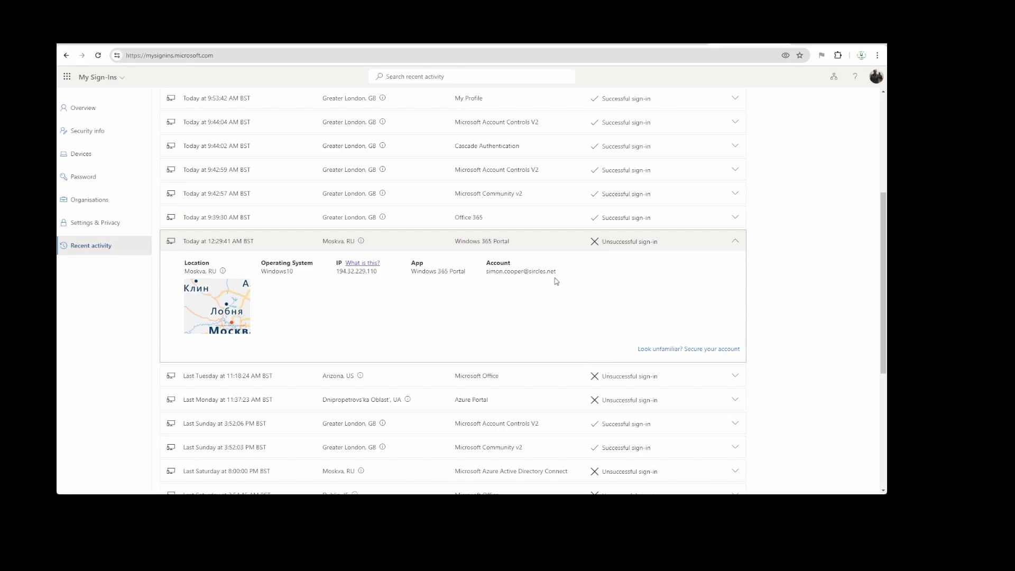
pyautogui.moveTo(658, 299)
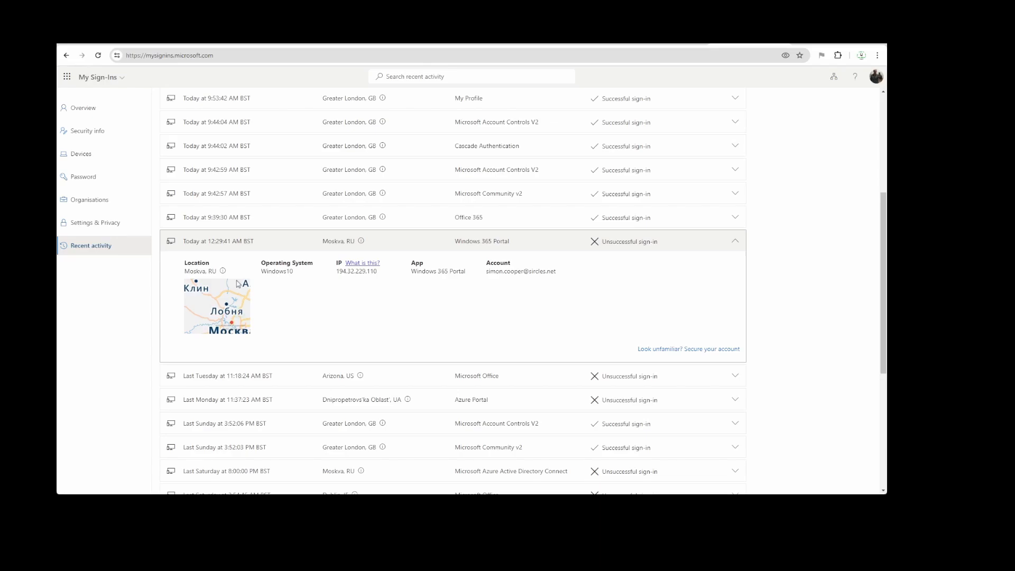
pyautogui.moveTo(269, 288)
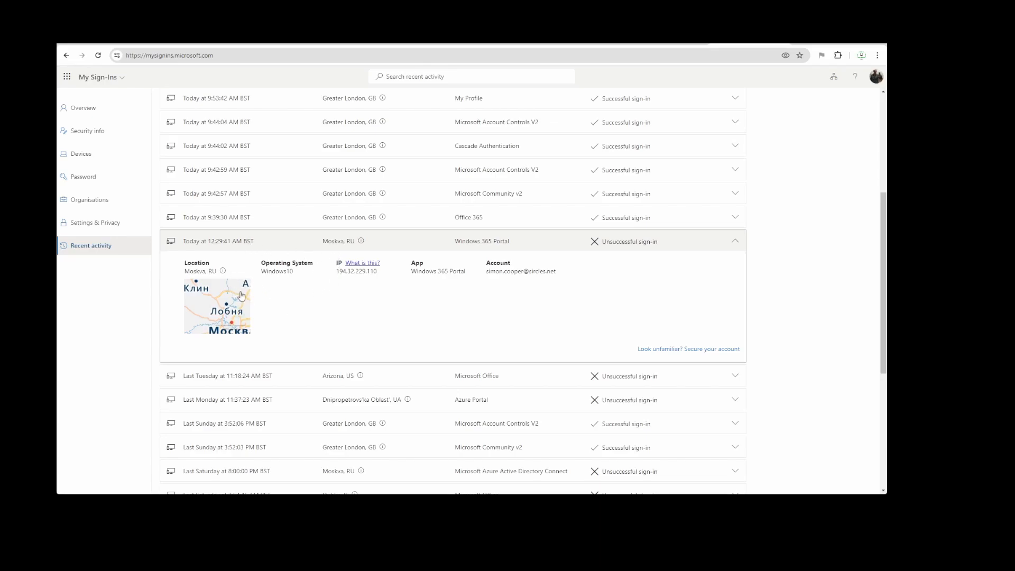
pyautogui.click(735, 241)
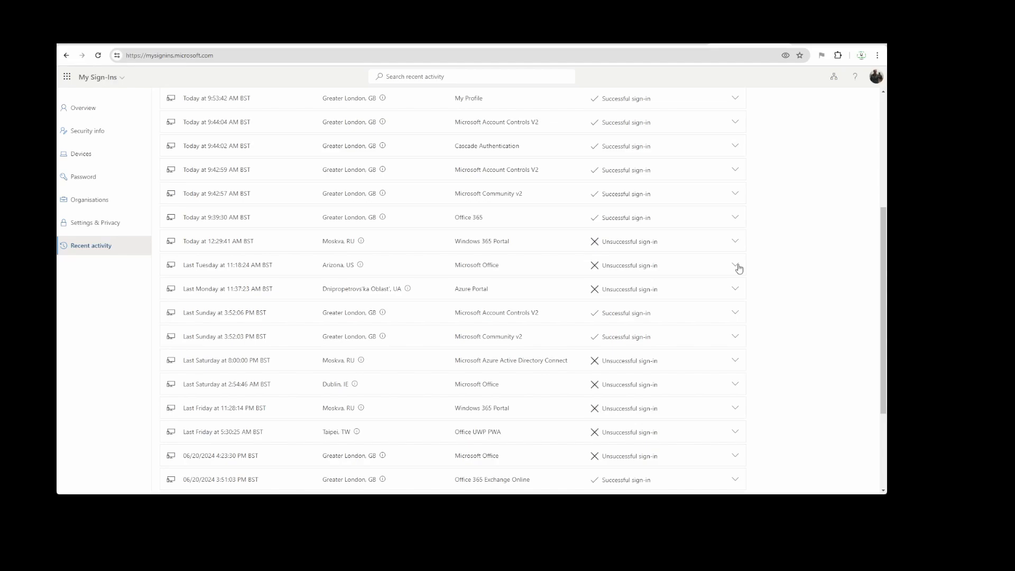
pyautogui.click(735, 264)
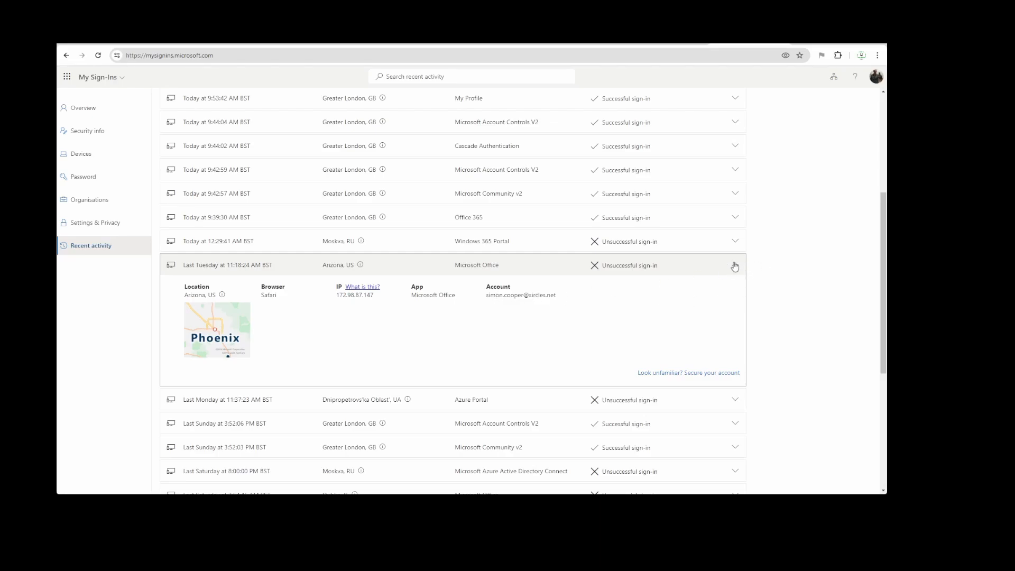
pyautogui.click(734, 266)
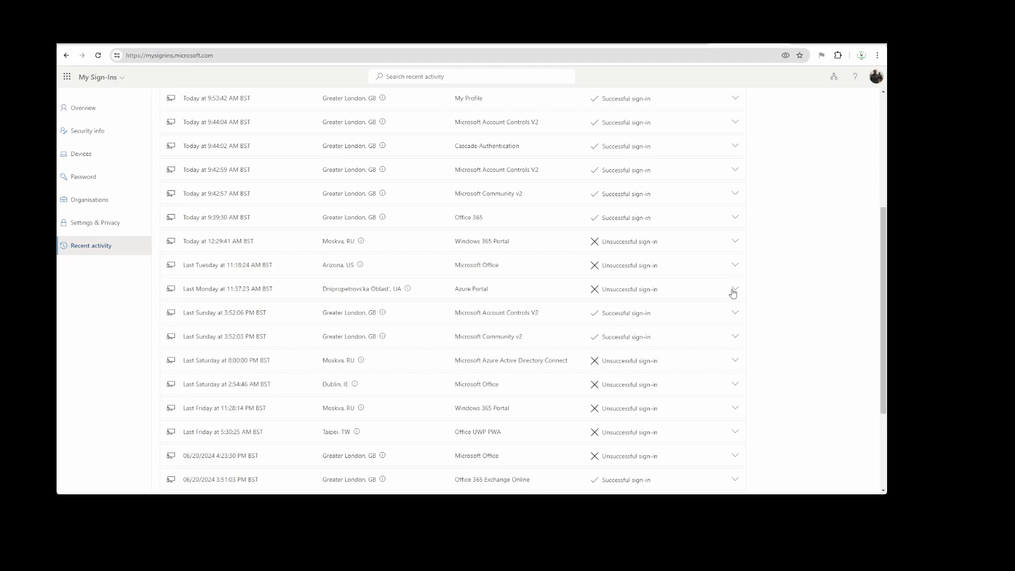
pyautogui.click(735, 288)
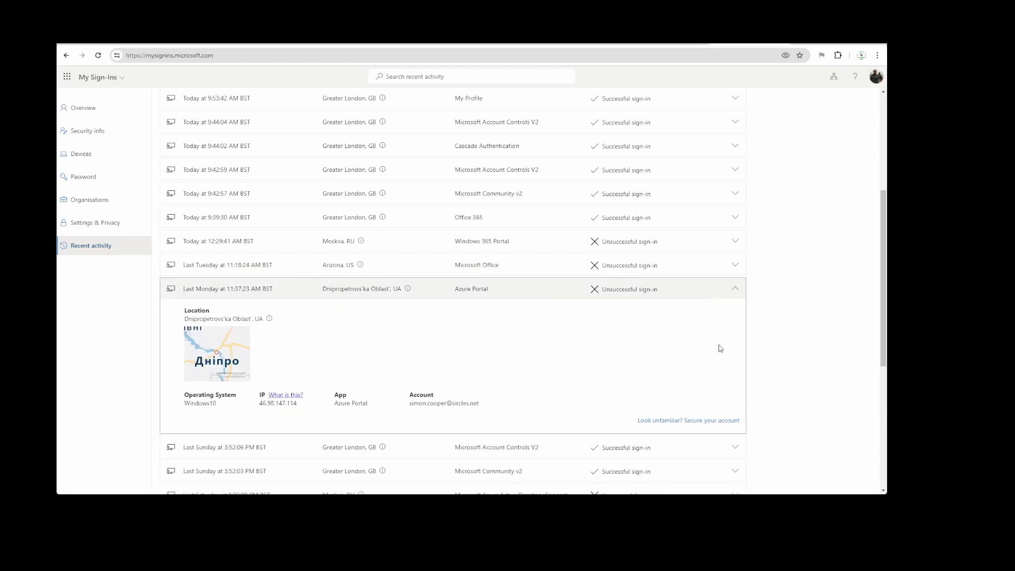
pyautogui.click(735, 288)
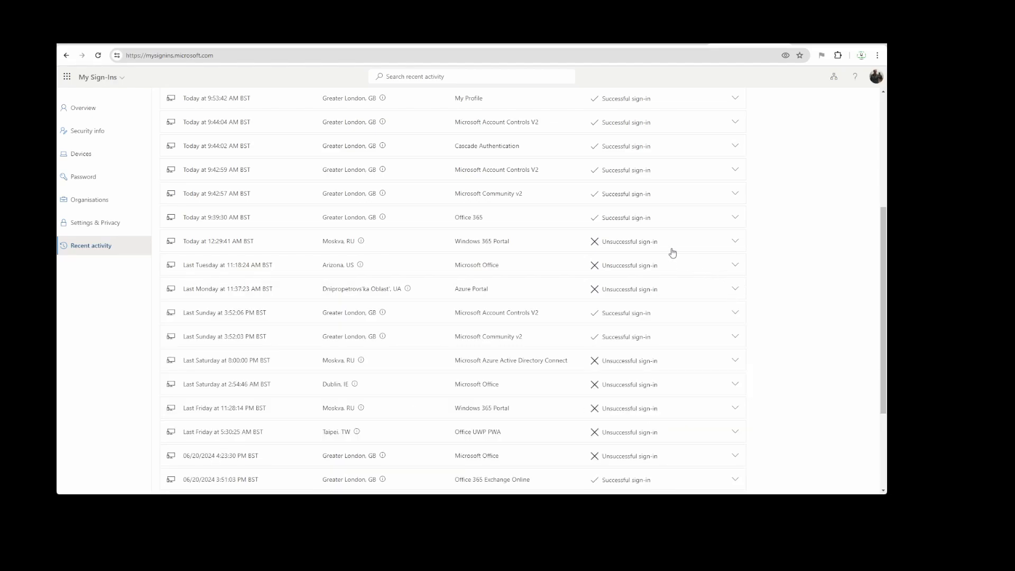
# Step: Review the unsuccessful Dublin and 06/20/2024 Greater London sign-ins, leaving all rows collapsed
pyautogui.scroll(-3)
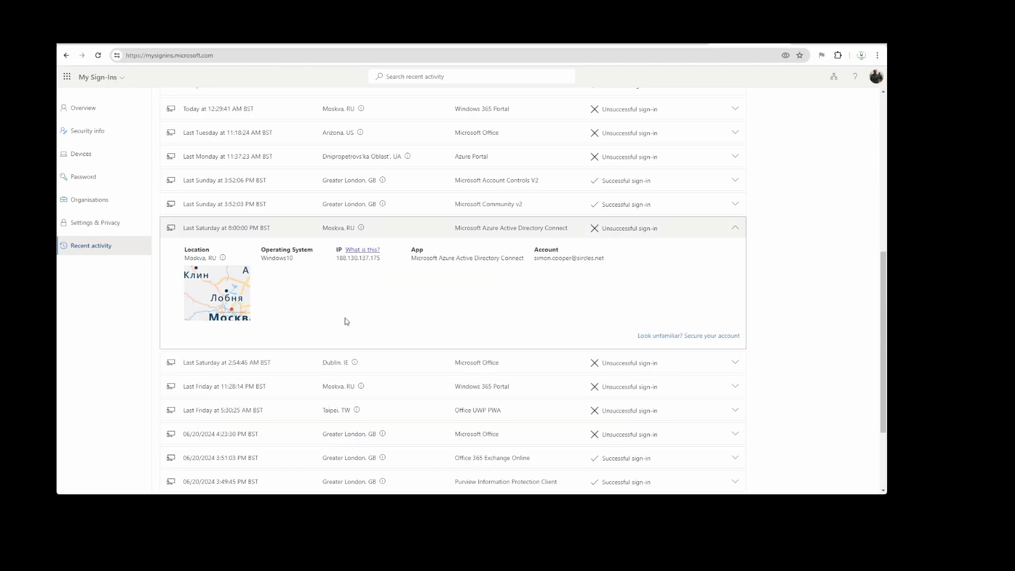
pyautogui.moveTo(736, 229)
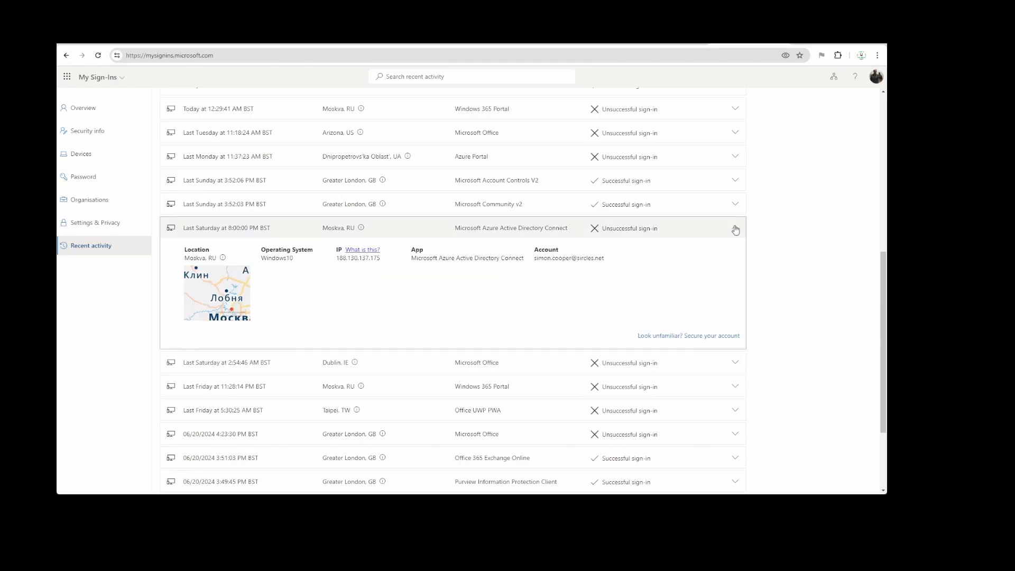
pyautogui.click(734, 229)
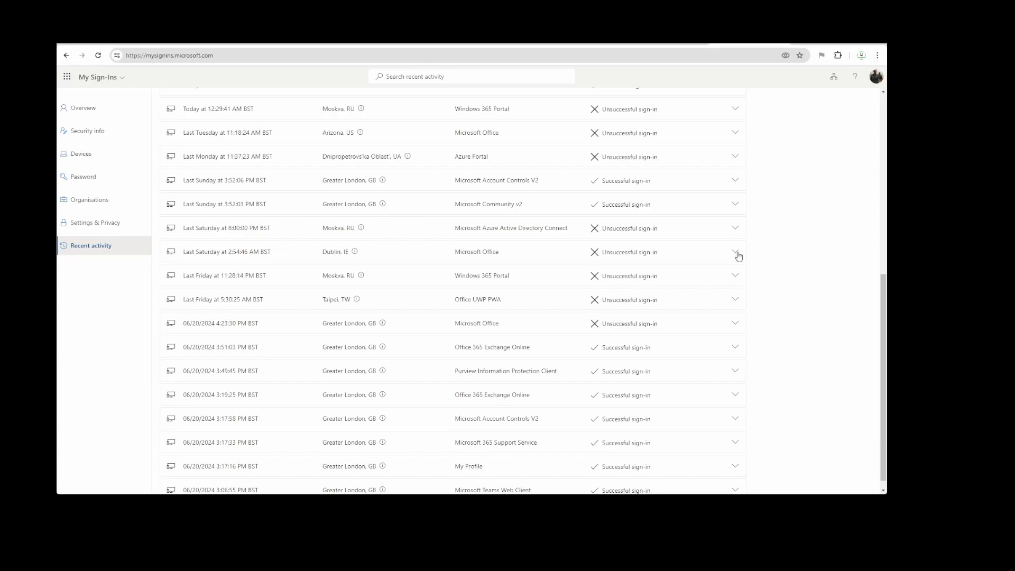
pyautogui.click(734, 253)
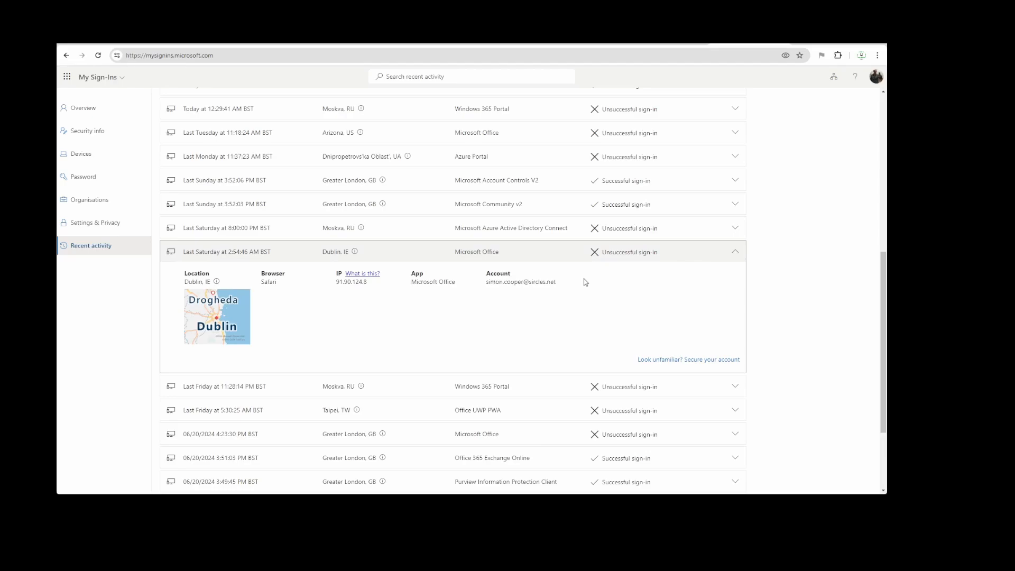
pyautogui.moveTo(521, 231)
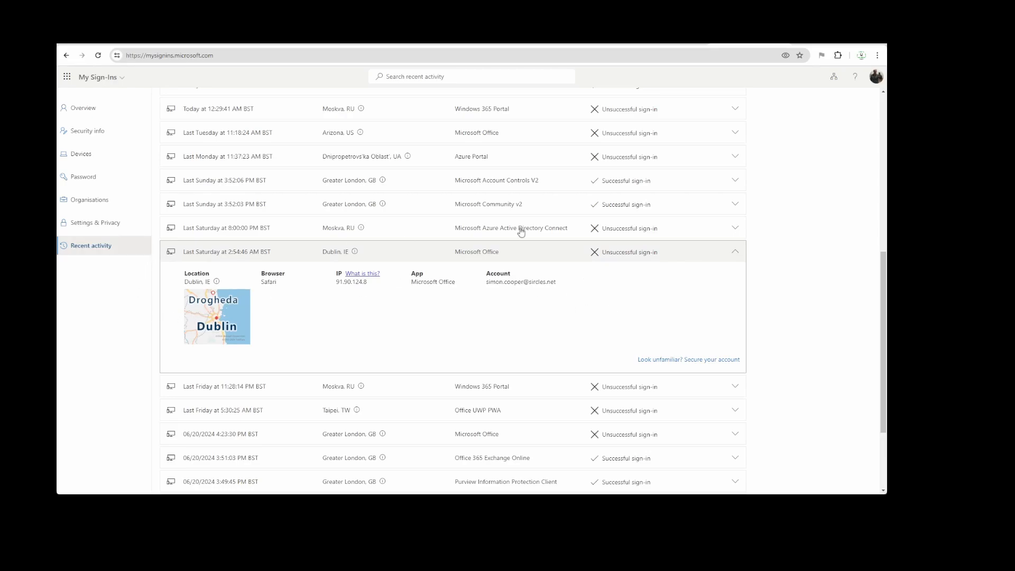
pyautogui.moveTo(213, 361)
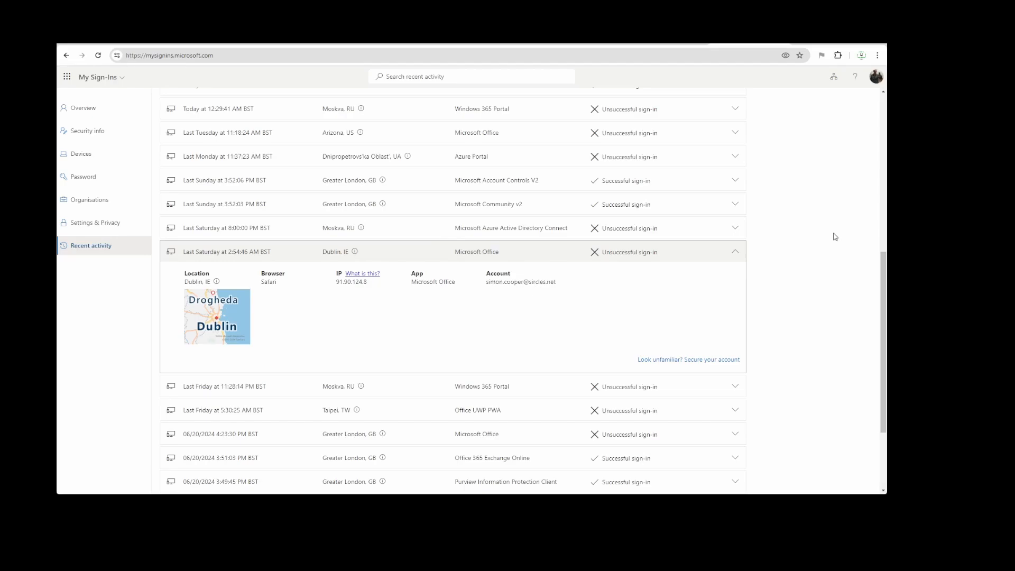
pyautogui.moveTo(393, 226)
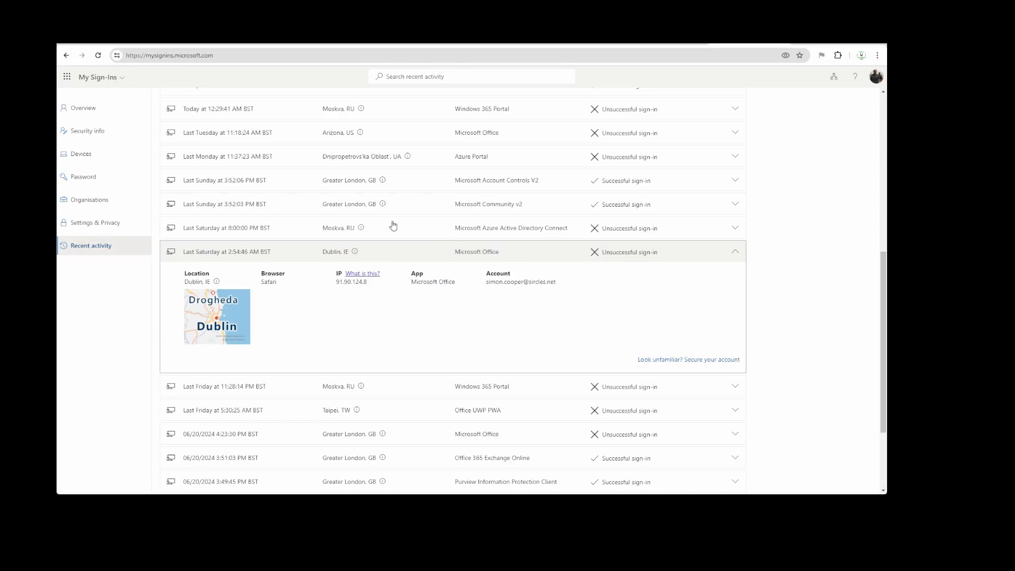
pyautogui.moveTo(159, 341)
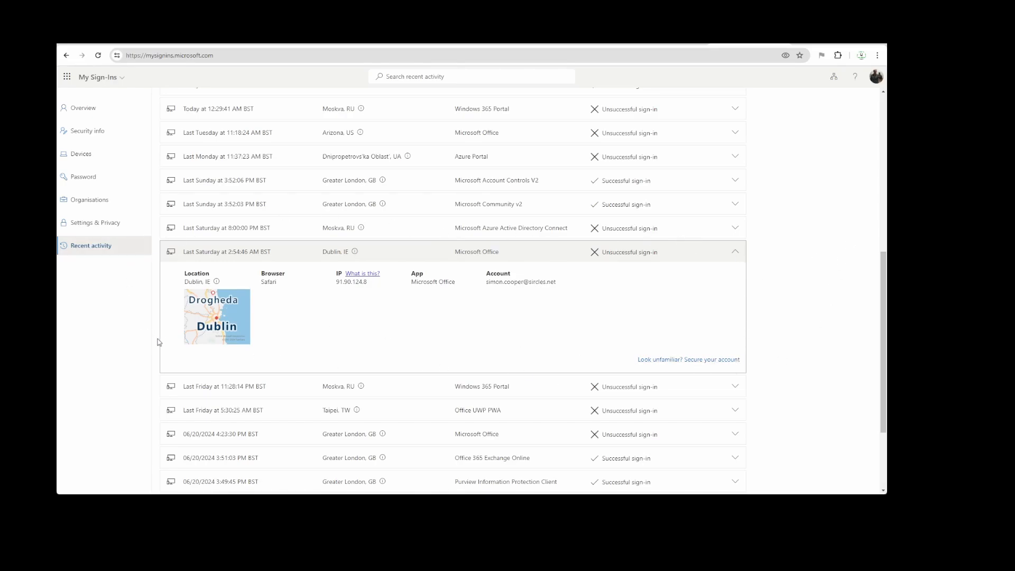
pyautogui.moveTo(722, 382)
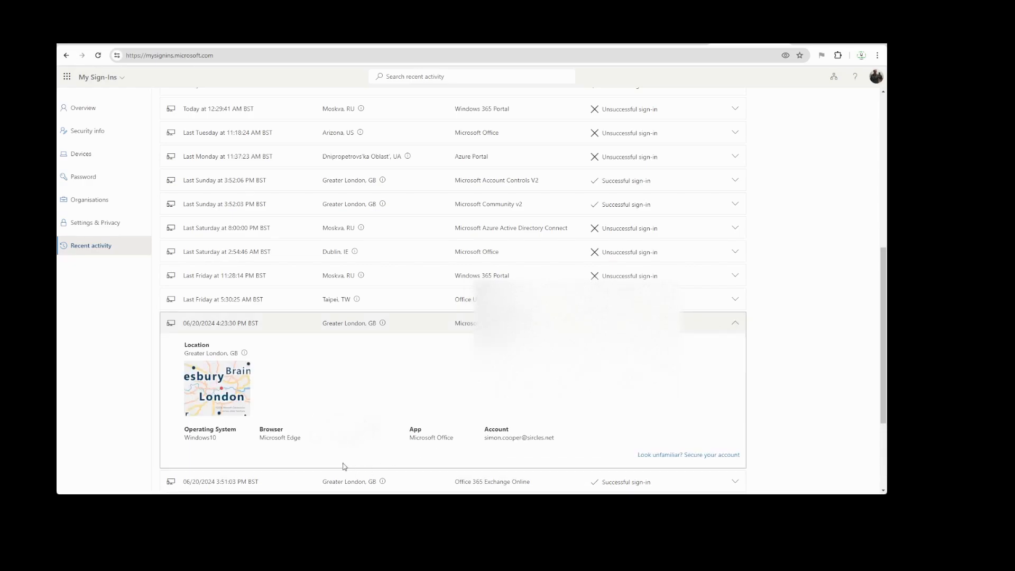
pyautogui.click(735, 322)
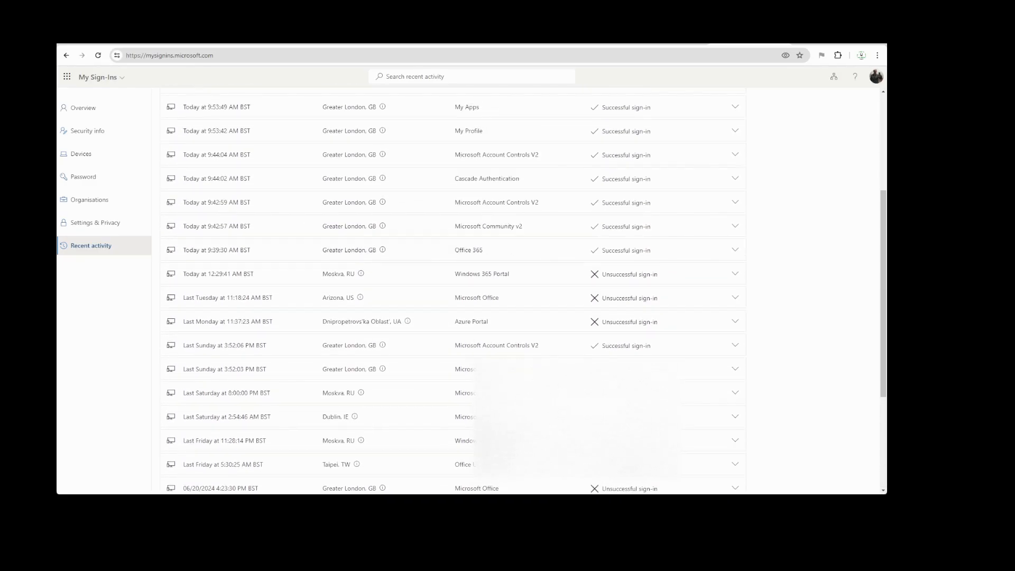
# Step: Scroll the Recent activity list toward today's Moskva, RU unsuccessful sign-in
pyautogui.scroll(-3)
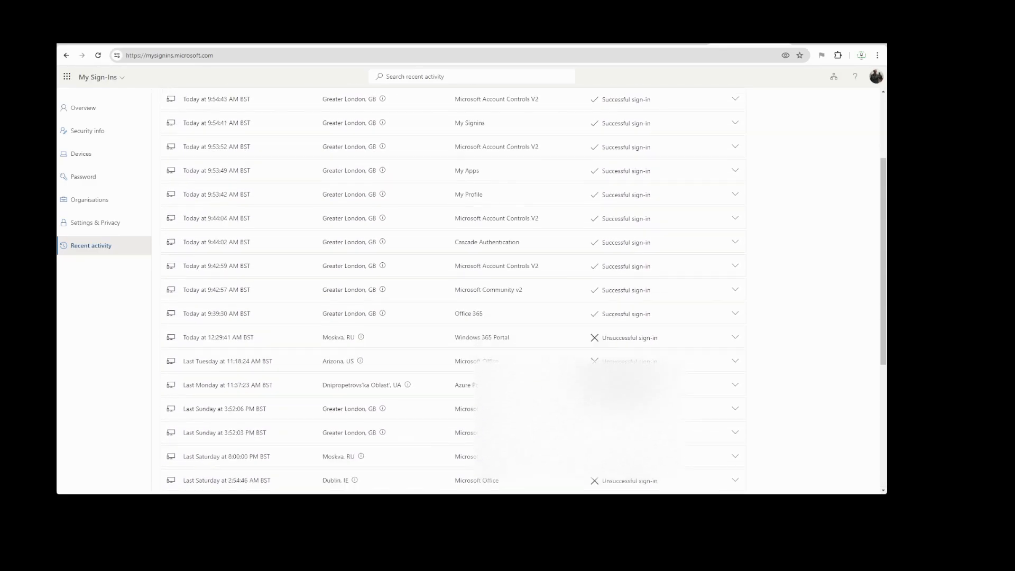
pyautogui.scroll(-3)
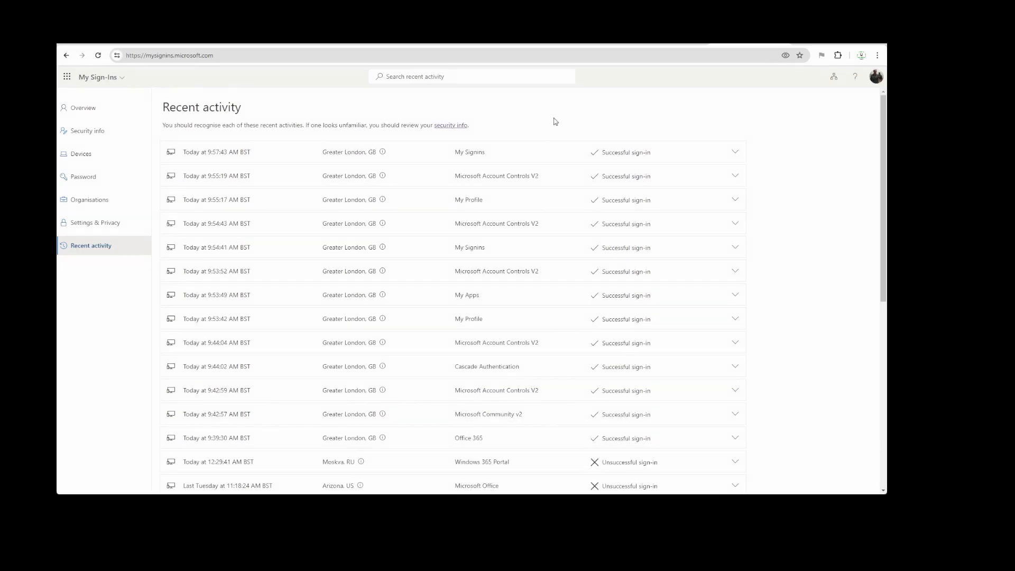
pyautogui.moveTo(564, 130)
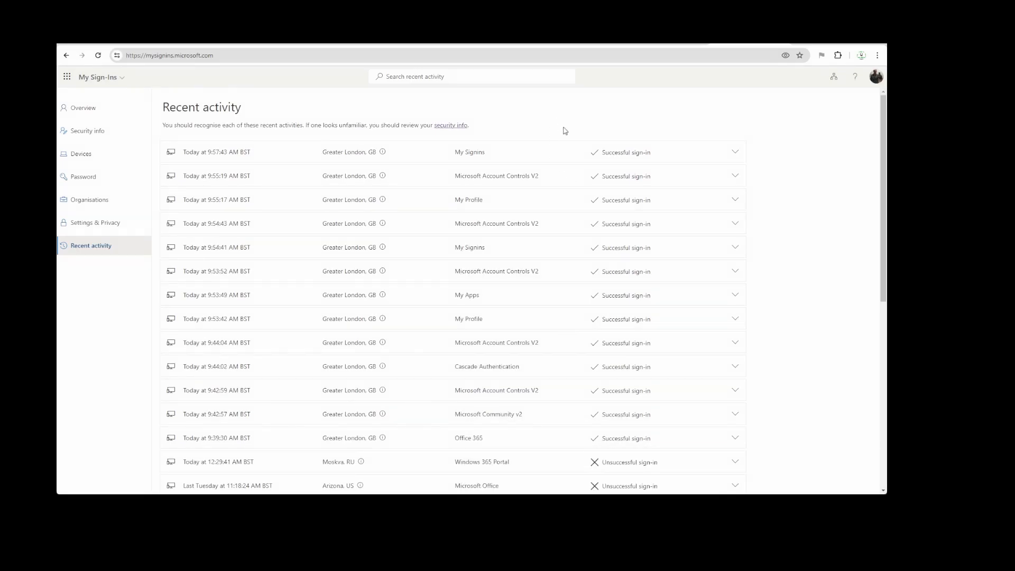
pyautogui.moveTo(563, 127)
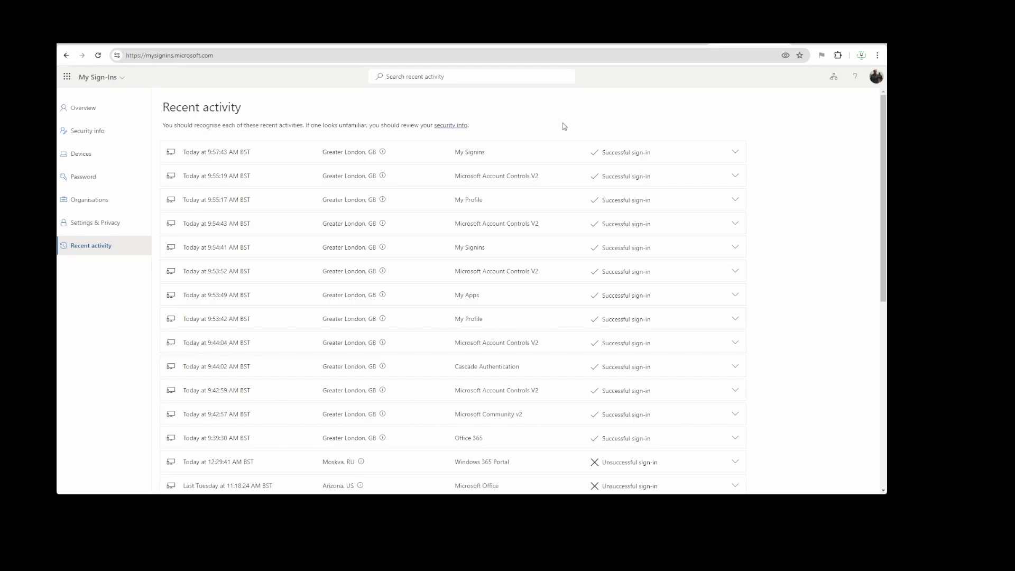
pyautogui.moveTo(232, 142)
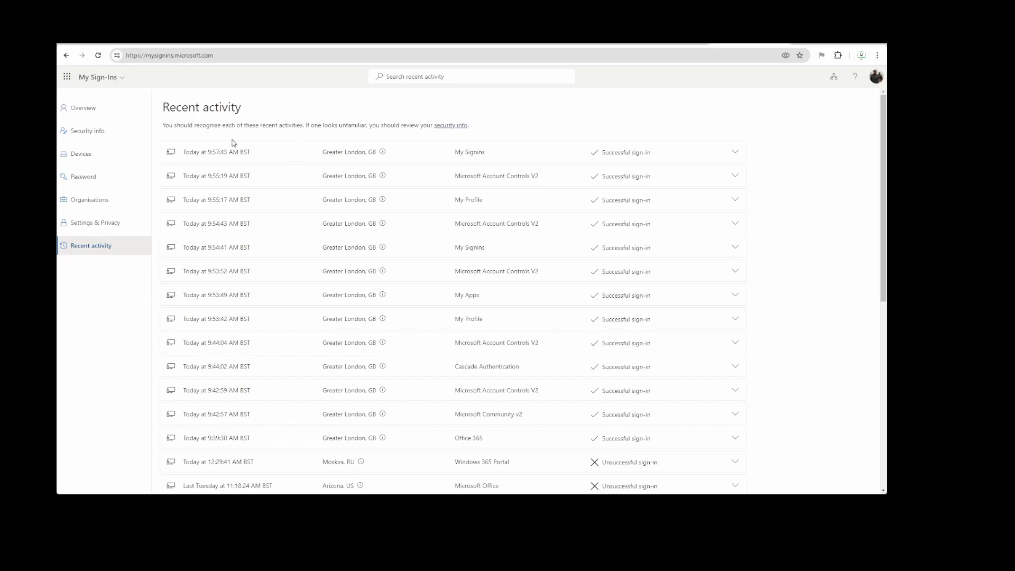
pyautogui.moveTo(188, 174)
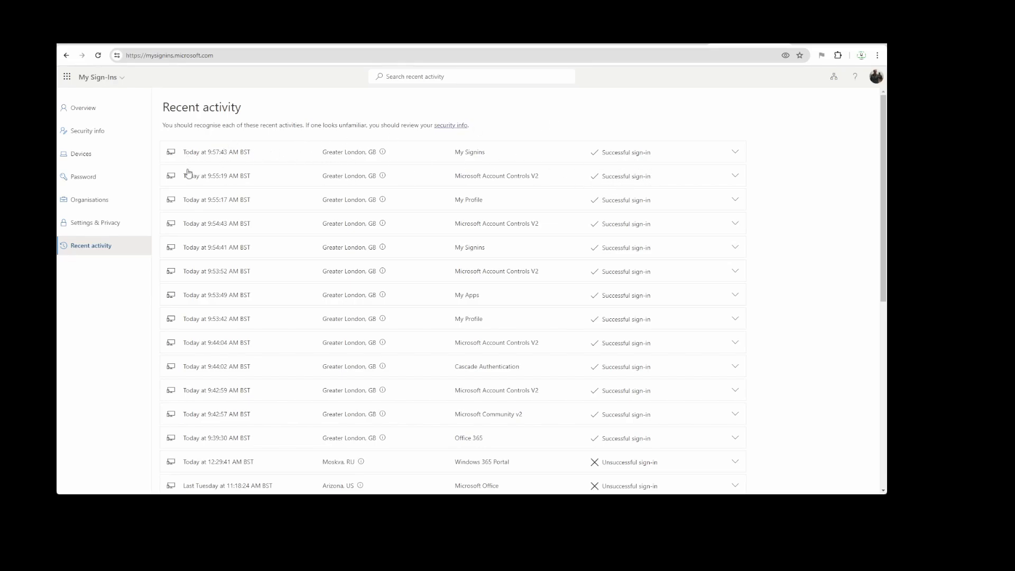
pyautogui.moveTo(587, 331)
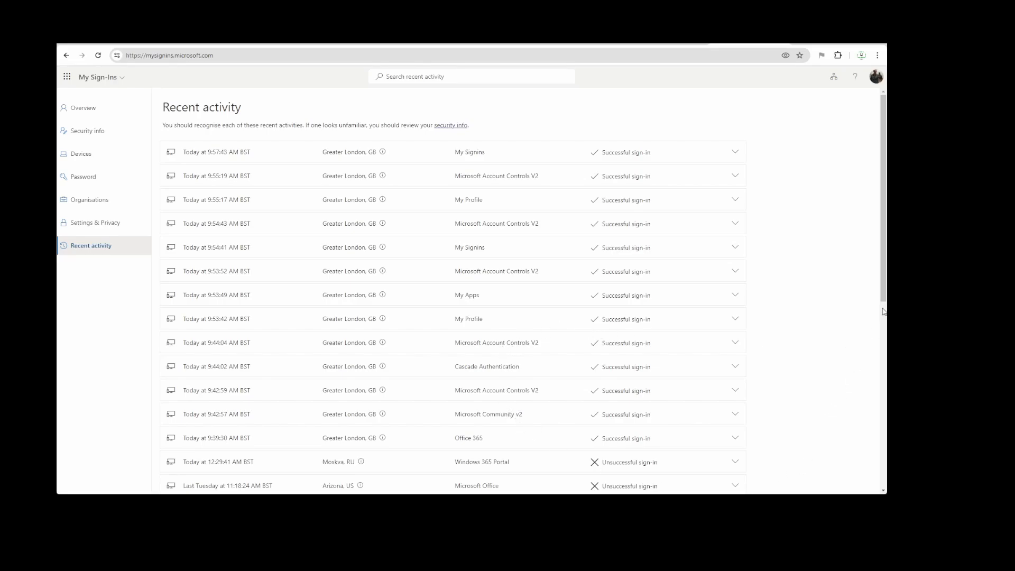
pyautogui.moveTo(362, 238)
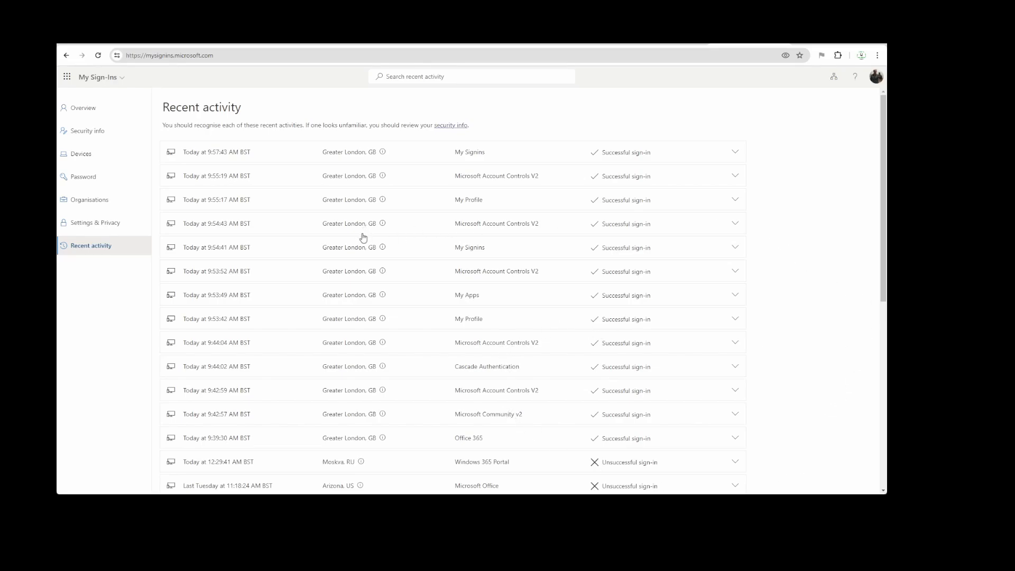
pyautogui.moveTo(226, 223)
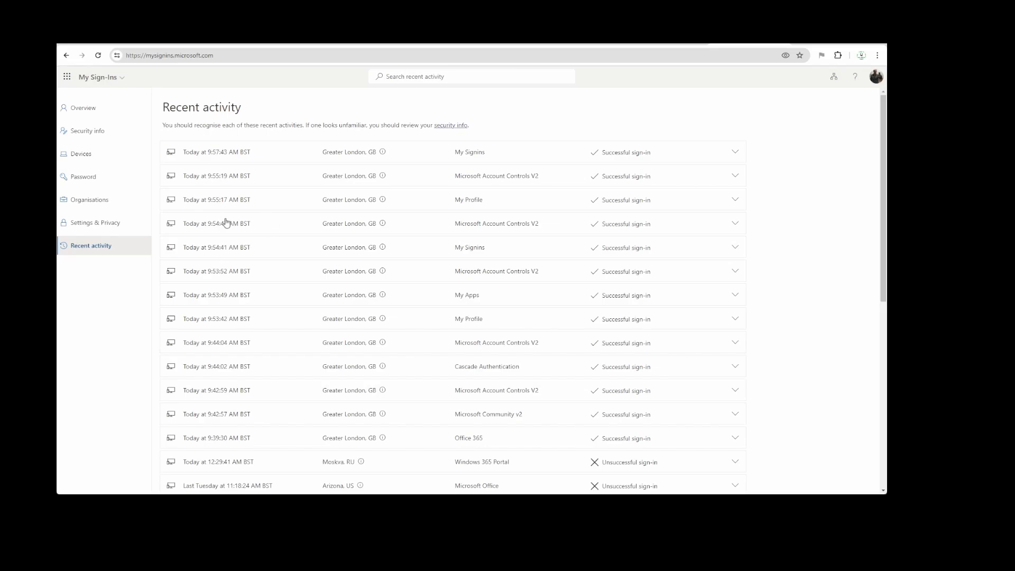
pyautogui.moveTo(326, 413)
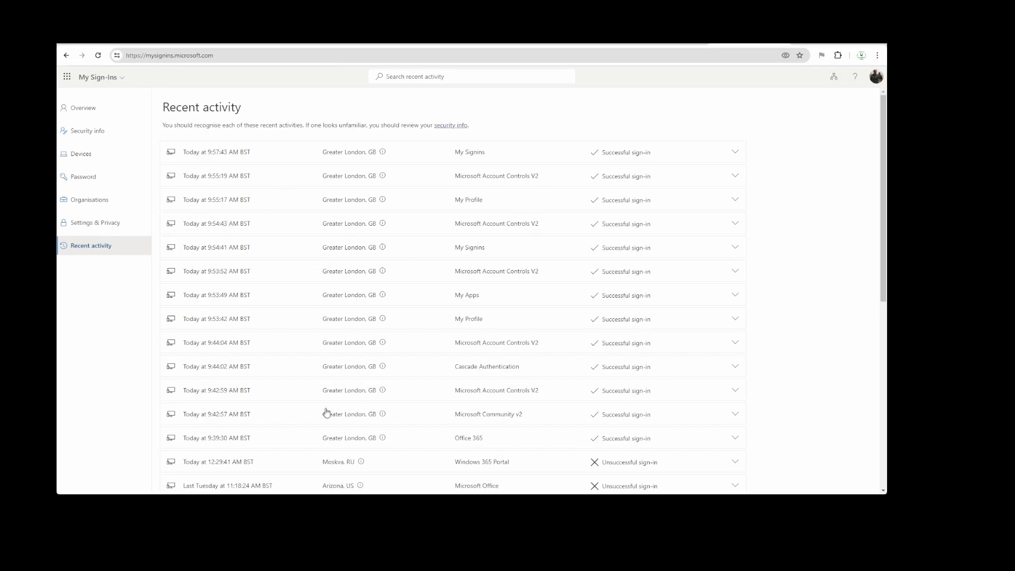
pyautogui.moveTo(782, 424)
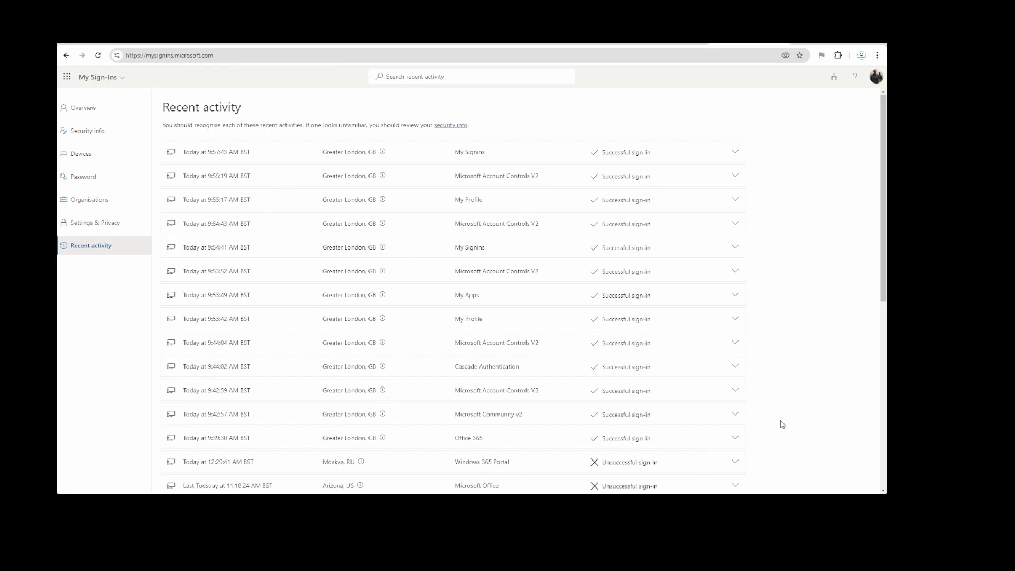
pyautogui.moveTo(313, 261)
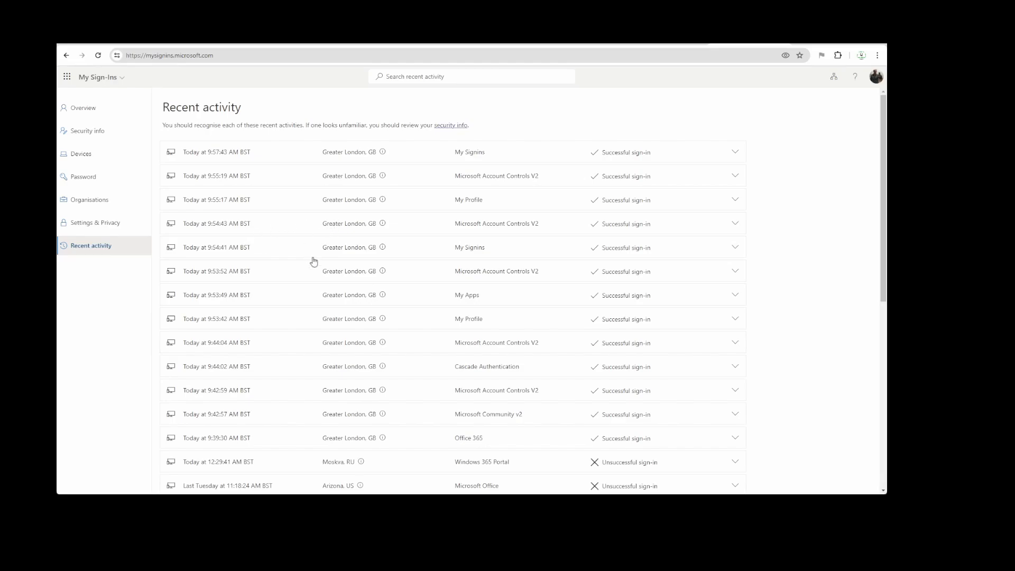
pyautogui.moveTo(653, 311)
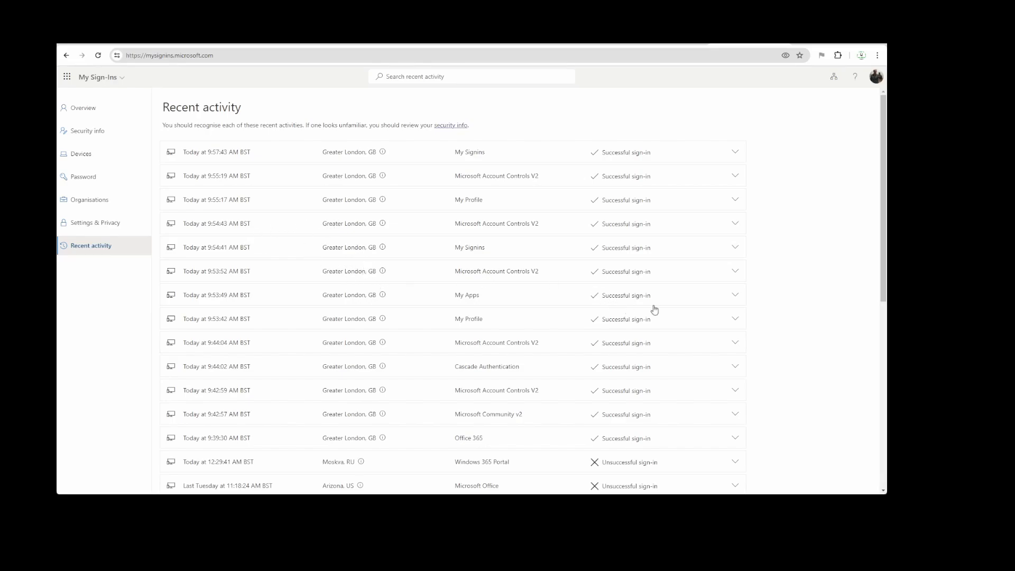
pyautogui.moveTo(560, 307)
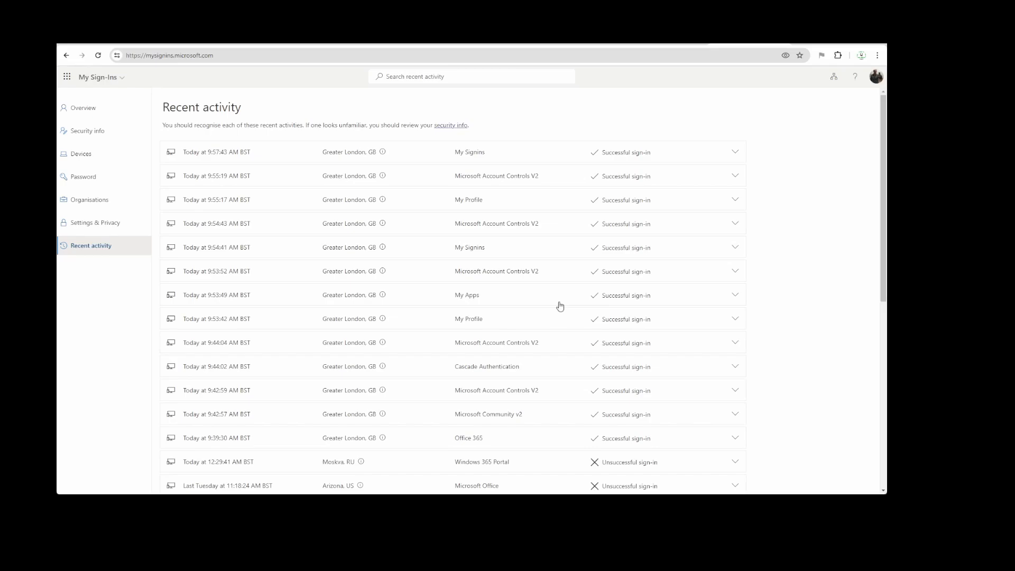
pyautogui.moveTo(544, 270)
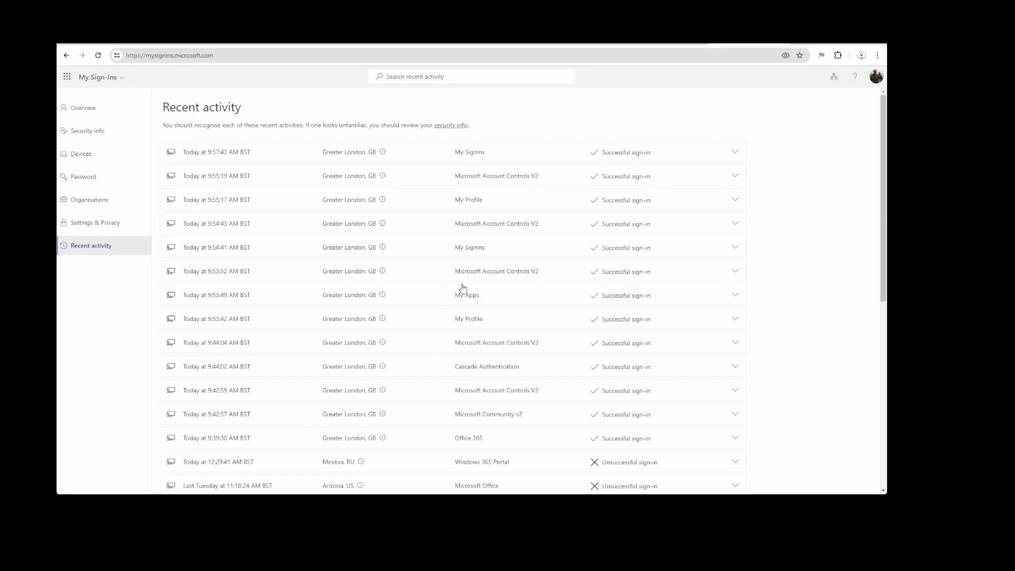
pyautogui.moveTo(416, 190)
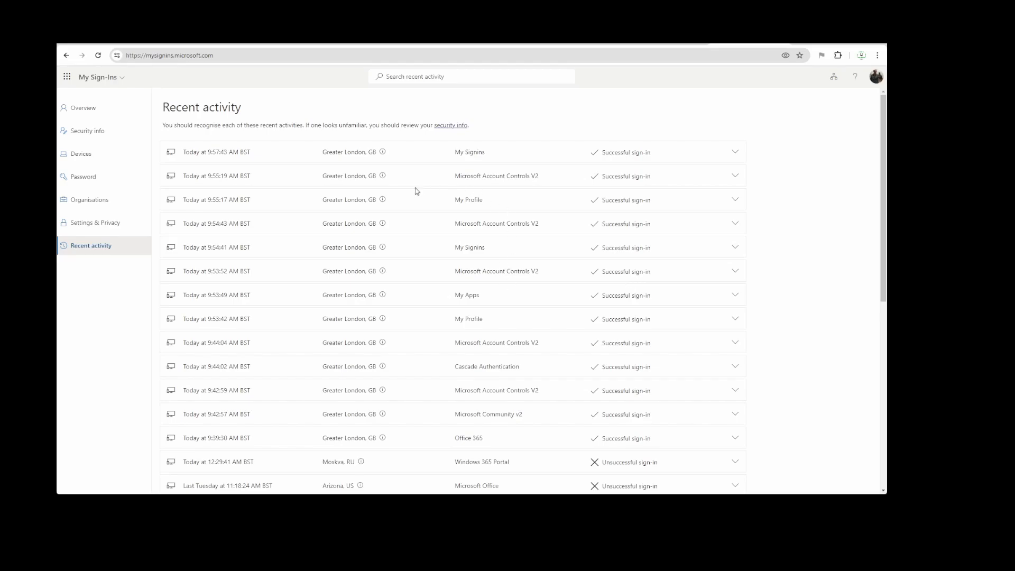
pyautogui.moveTo(371, 213)
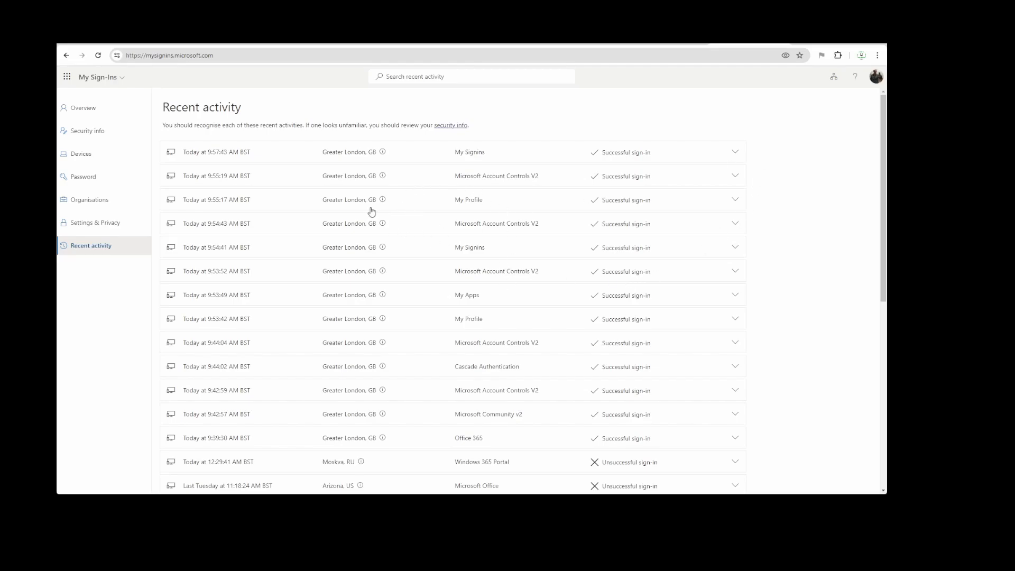
pyautogui.moveTo(757, 352)
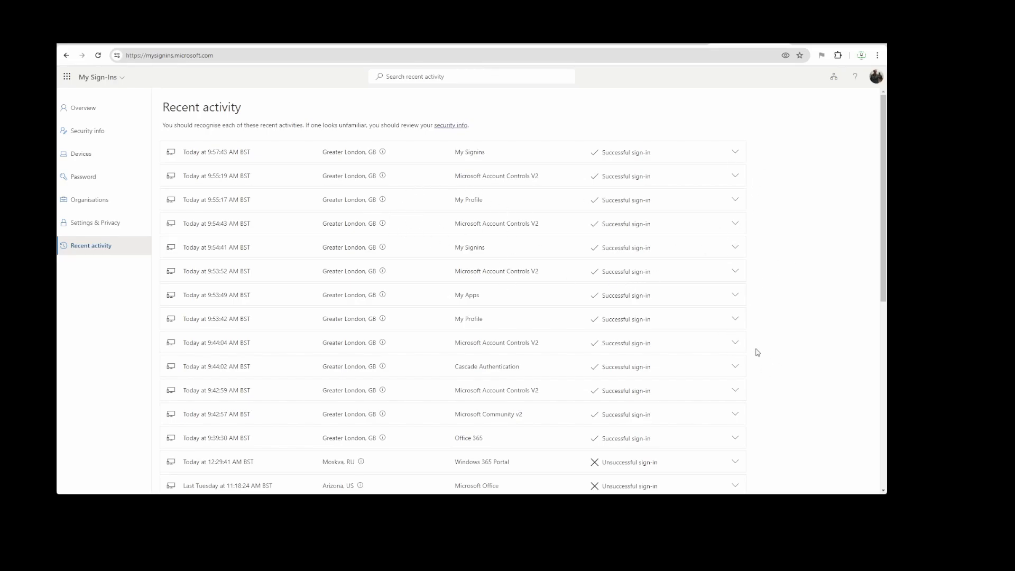
pyautogui.moveTo(553, 262)
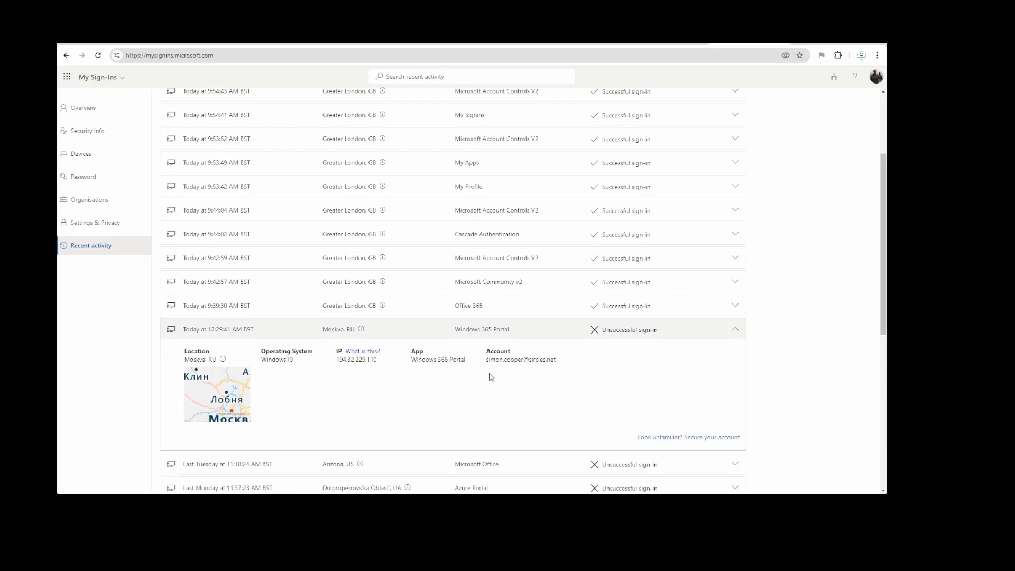
pyautogui.moveTo(428, 392)
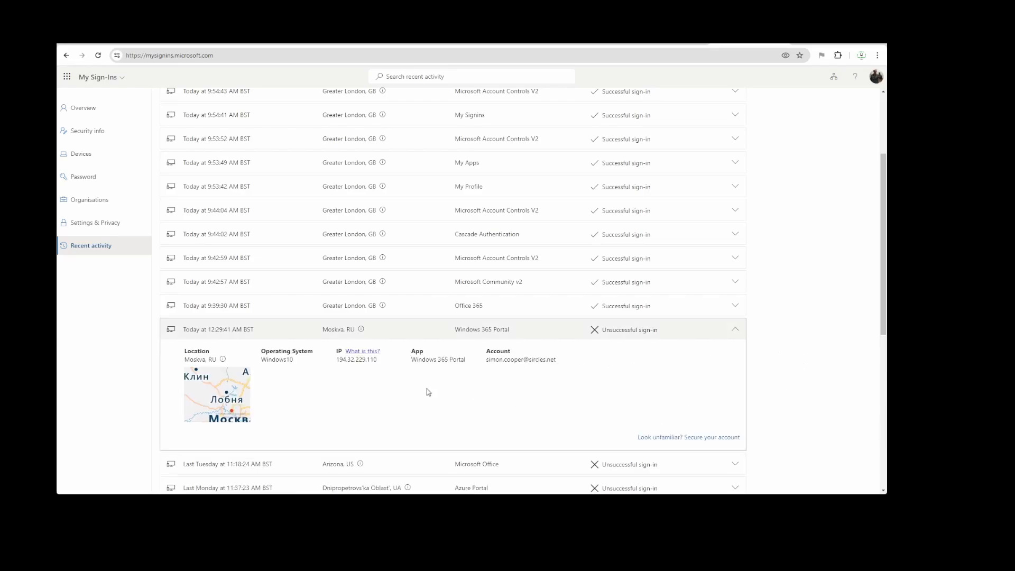
# Step: Collapse the Moskva sign-in details and scroll down to the 06/20/2024 Greater London entries
pyautogui.click(735, 330)
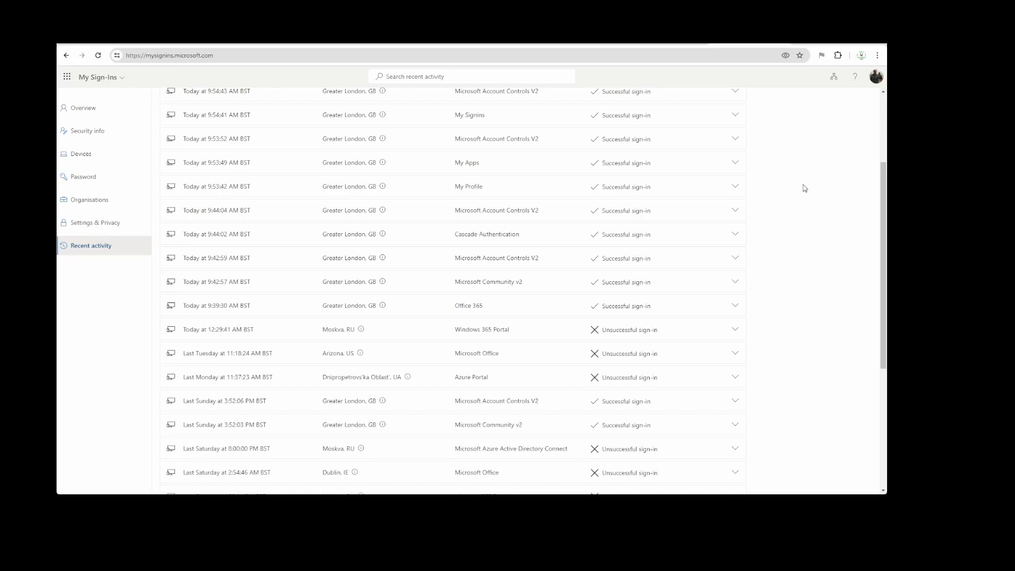
pyautogui.scroll(-3)
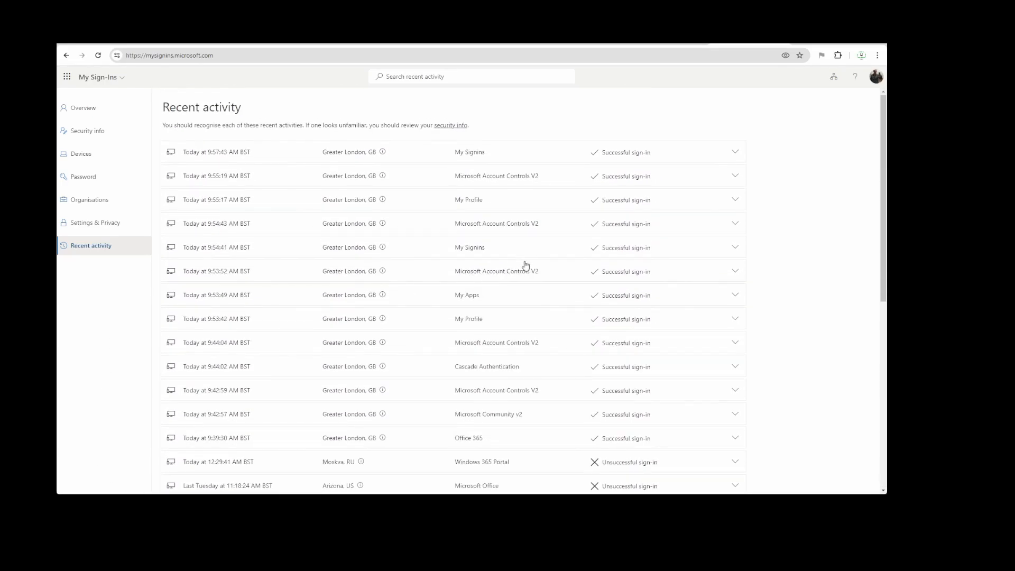
pyautogui.scroll(-3)
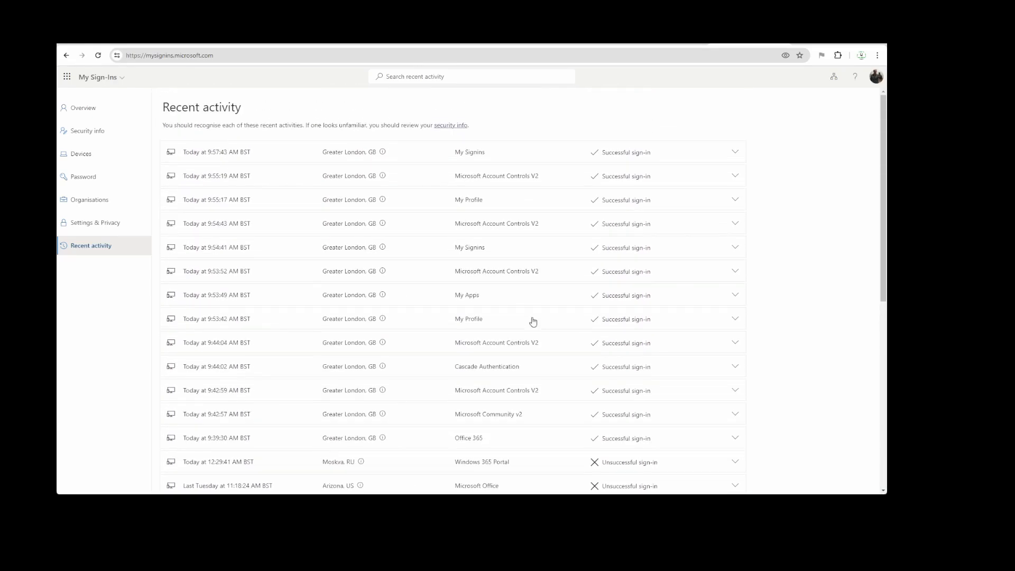
pyautogui.scroll(-3)
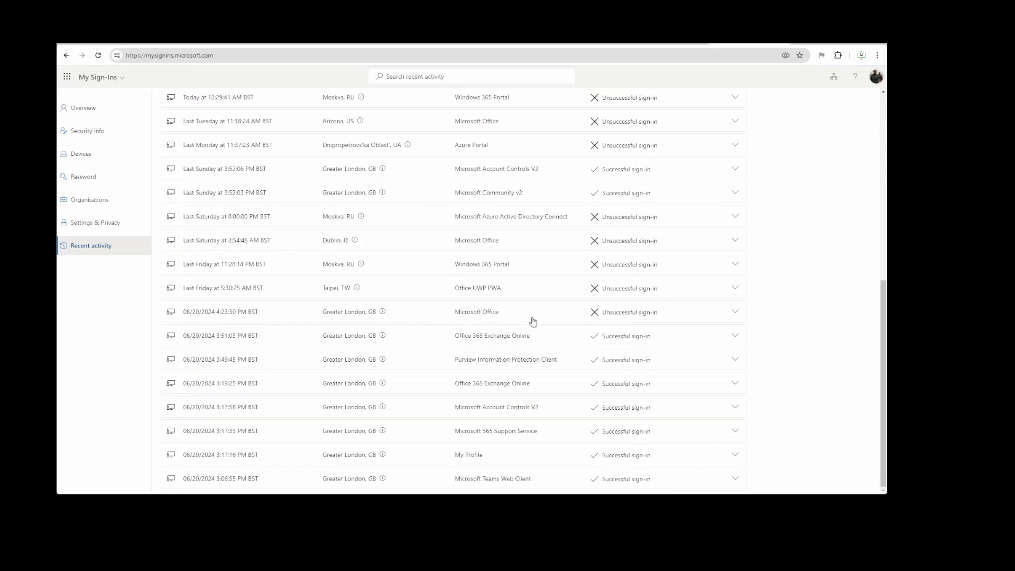